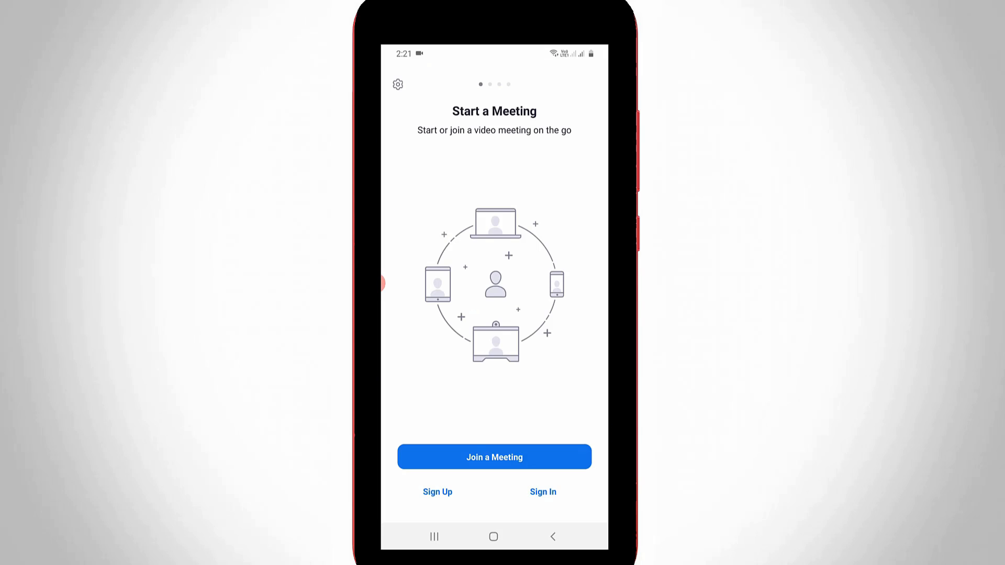
Step: Sign in from the welcome screen and land on the Meet & Chat home
{"action": "left_click", "coordinate": [543, 492]}
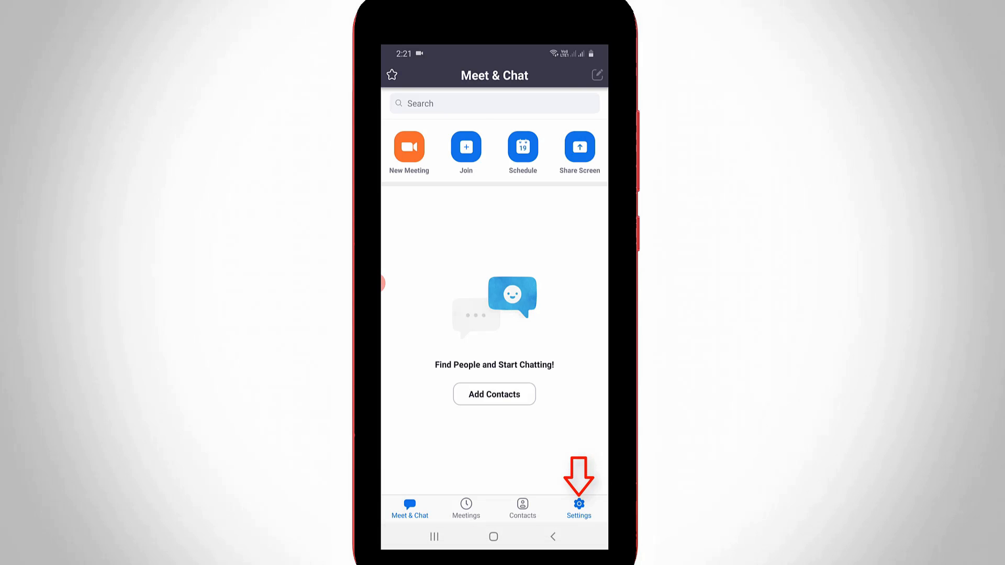
Step: Go to Settings and open the signed-in account's My Profiles page
{"action": "left_click", "coordinate": [578, 508]}
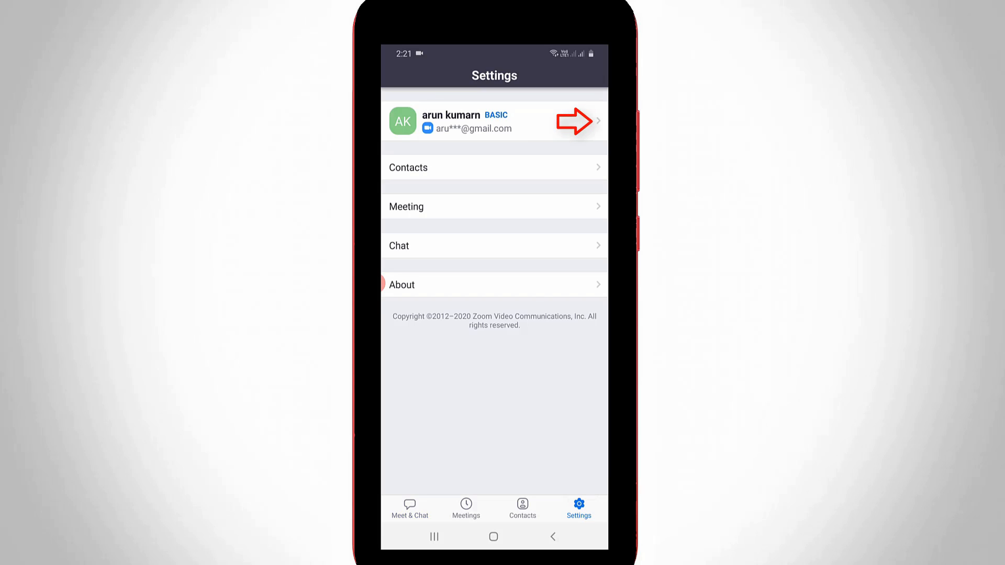
{"action": "left_click", "coordinate": [493, 121]}
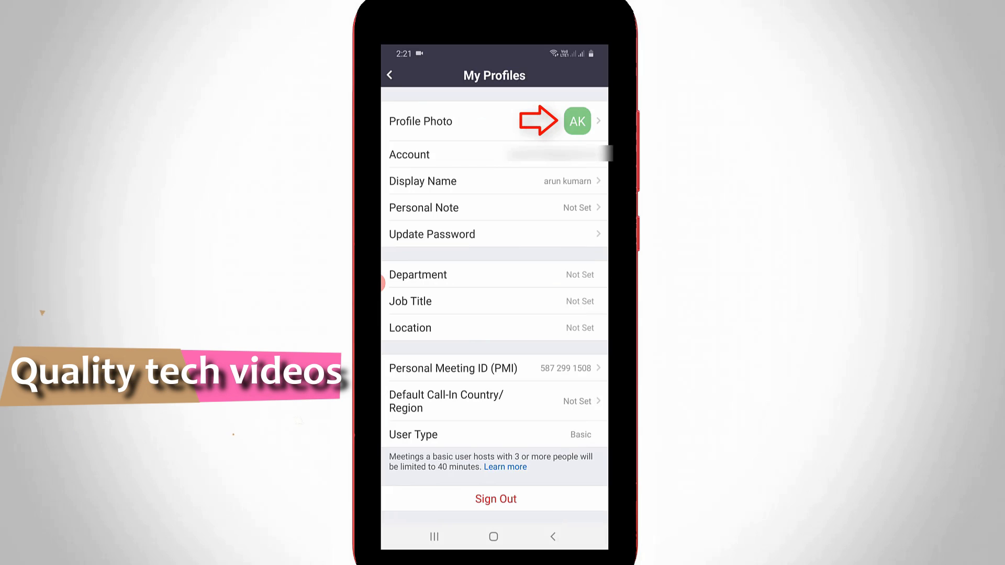
{"action": "left_click", "coordinate": [576, 121]}
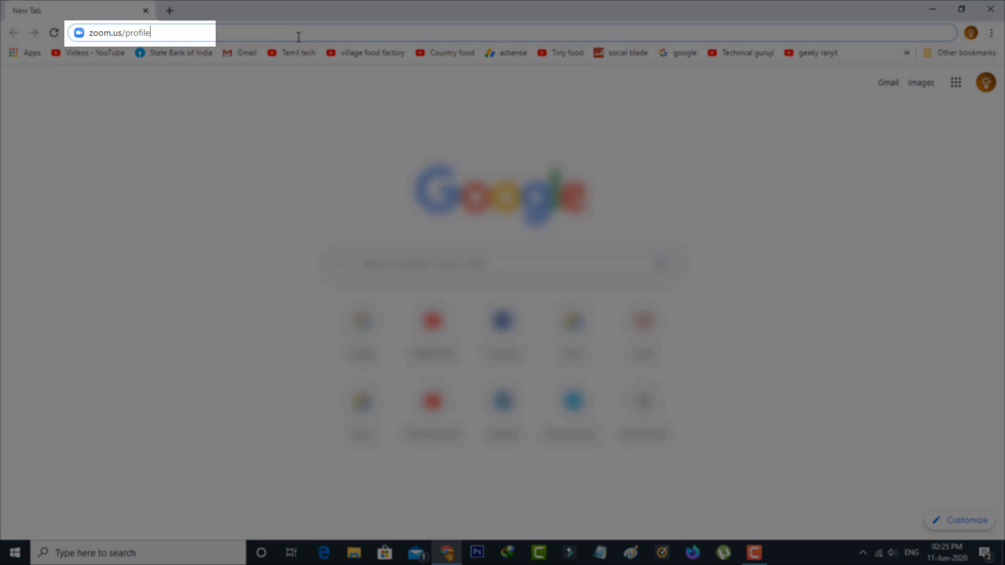
Step: Load zoom.us/profile in Chrome, arriving at Zoom's web Sign In page
{"action": "key", "text": "Return"}
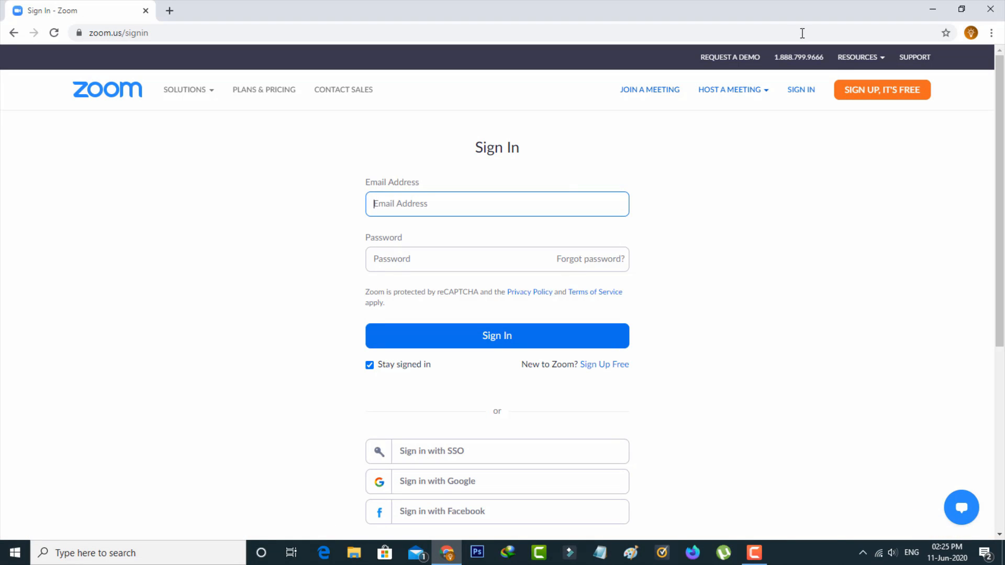
Step: Sign in to the Zoom web portal and reach the Profile page with its placeholder picture
{"action": "left_click", "coordinate": [496, 336]}
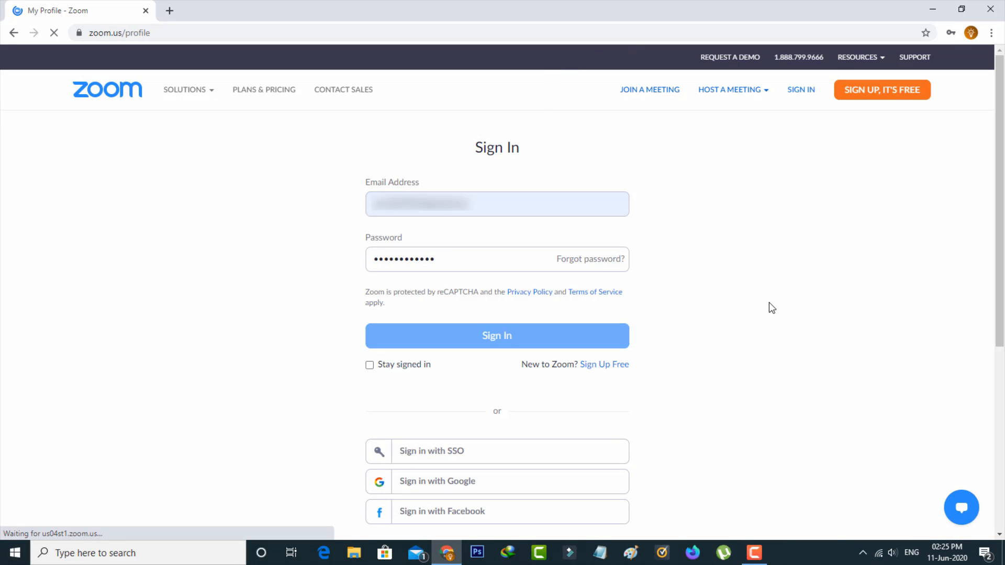
{"action": "left_click", "coordinate": [496, 336]}
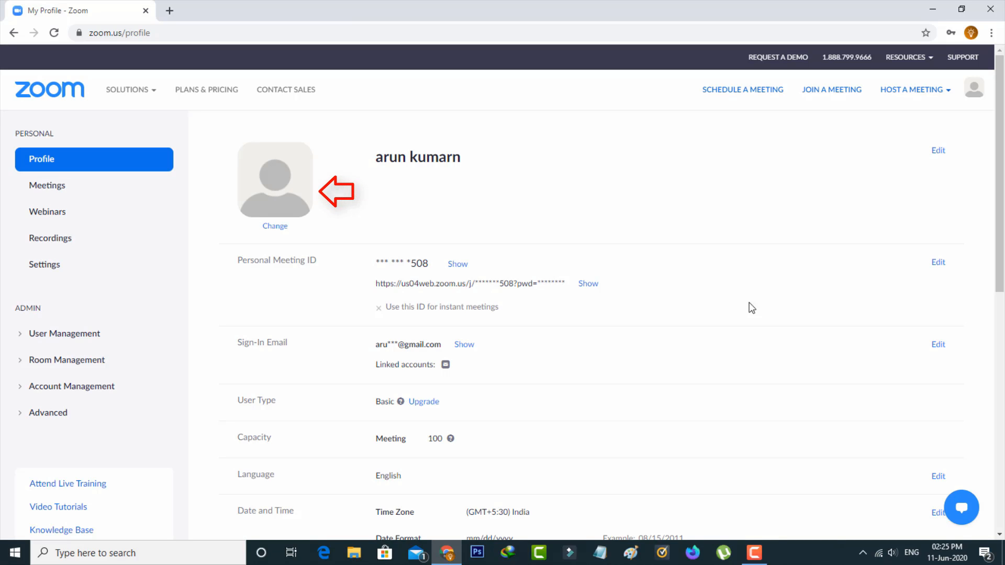
Step: Start changing the profile picture, begin an upload, then cancel the file picker
{"action": "left_click", "coordinate": [275, 226]}
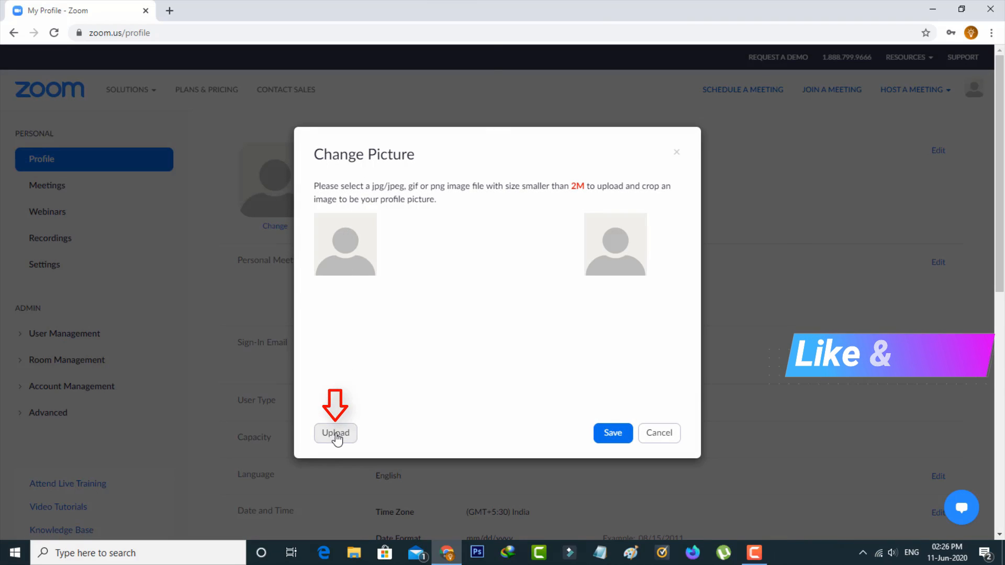
{"action": "left_click", "coordinate": [335, 432]}
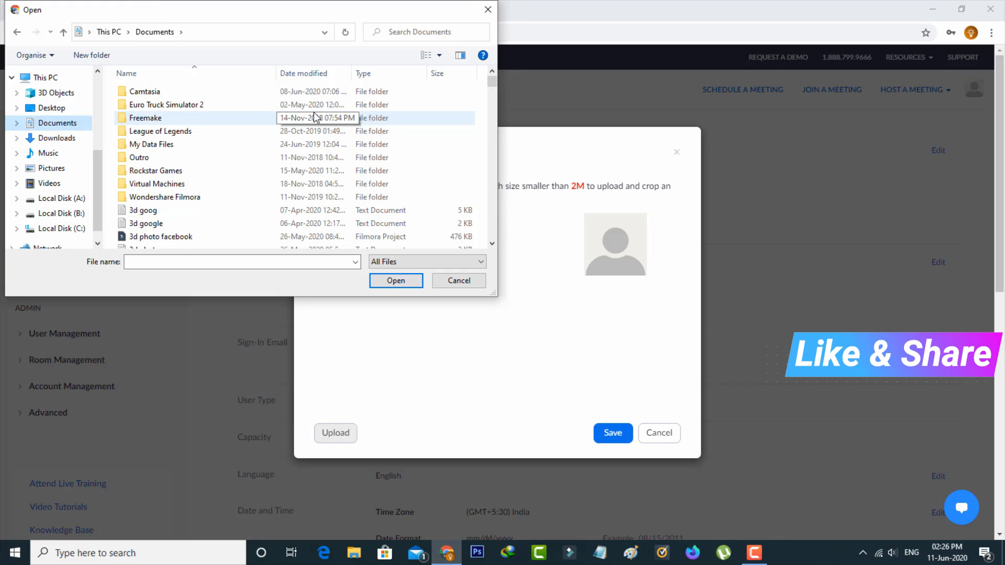
{"action": "left_click", "coordinate": [459, 281]}
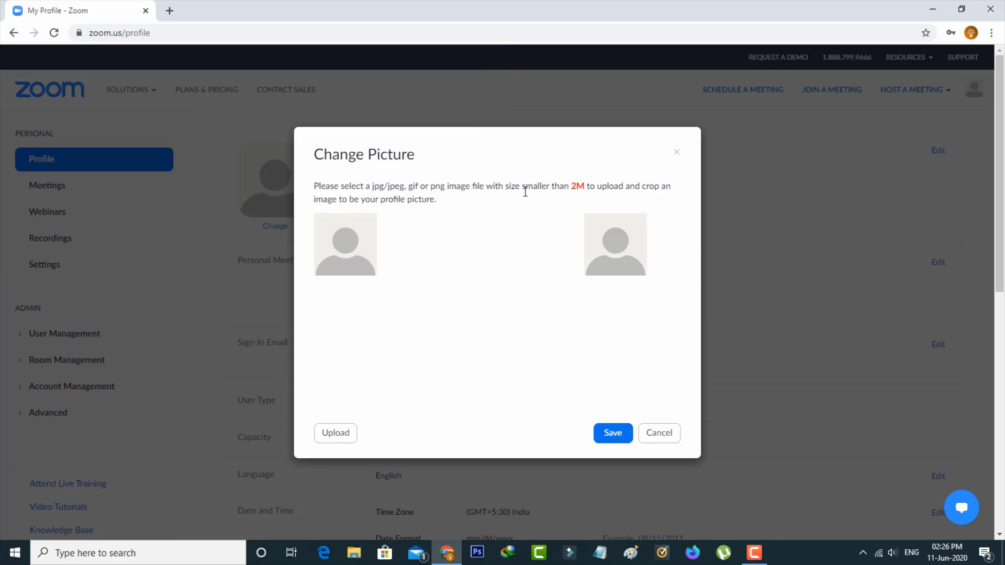